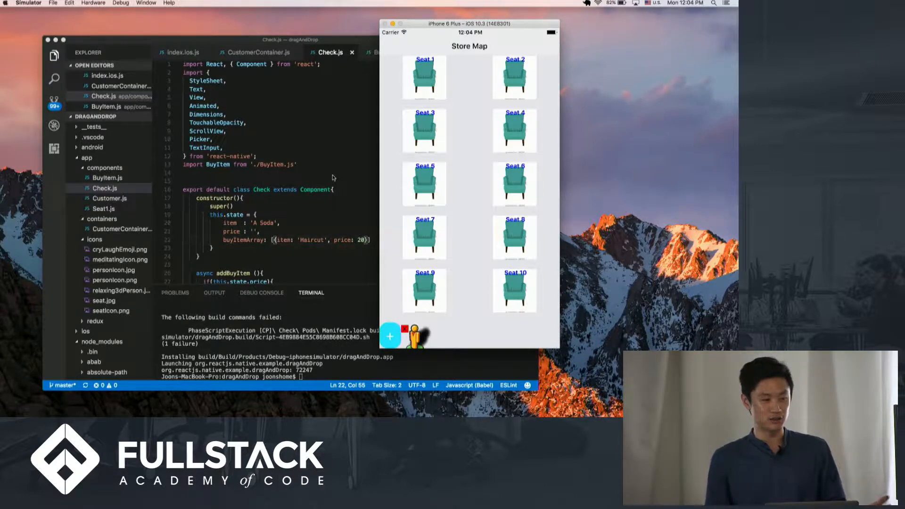
mouse_move(441, 331)
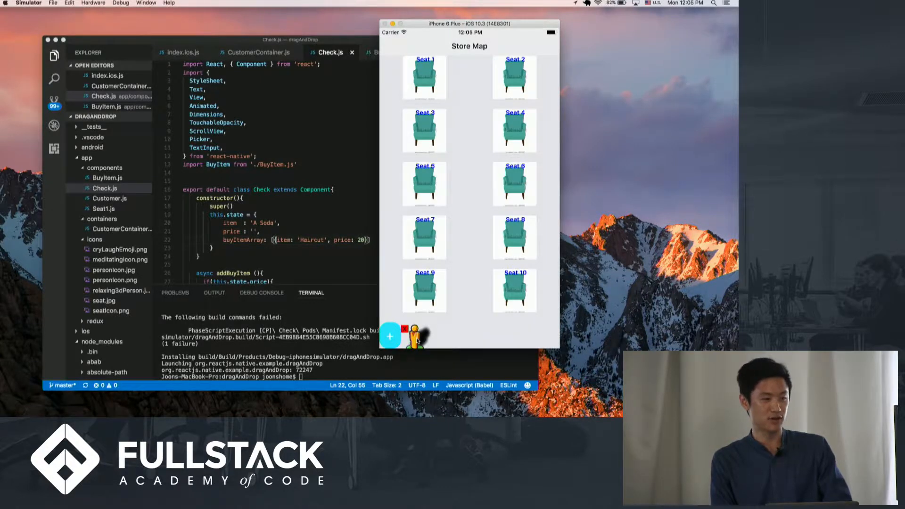
Step: Drag the waiting customer onto the store map to create check #103
left_click_drag(416, 338, 465, 300)
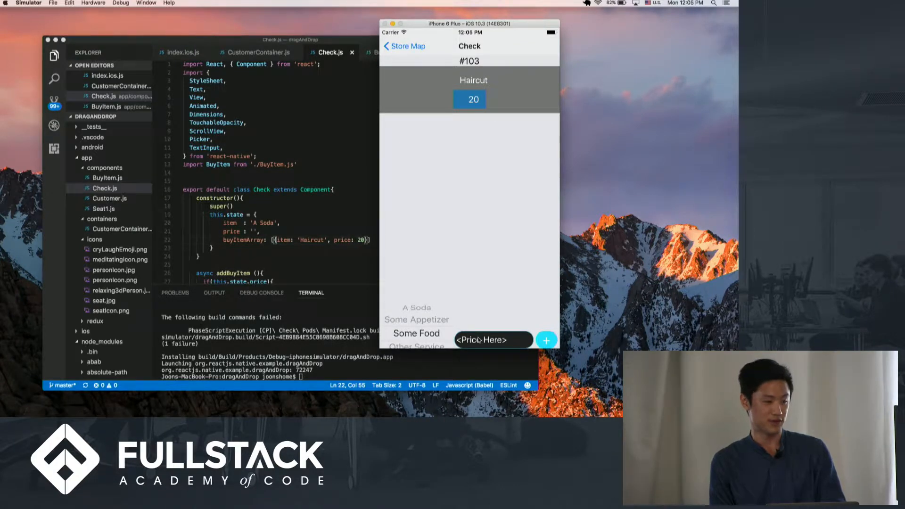
Step: Add a 123123 charge to check #103 and go back to the store map
type("123123")
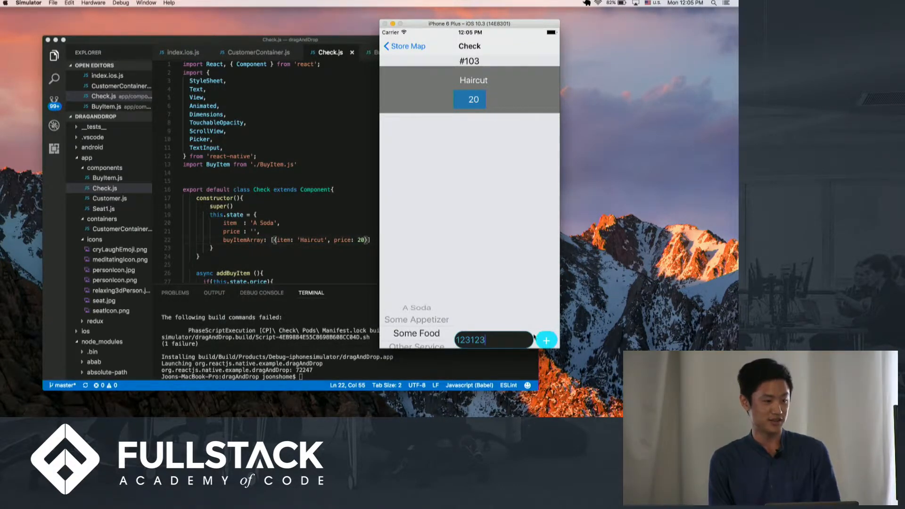
left_click(546, 339)
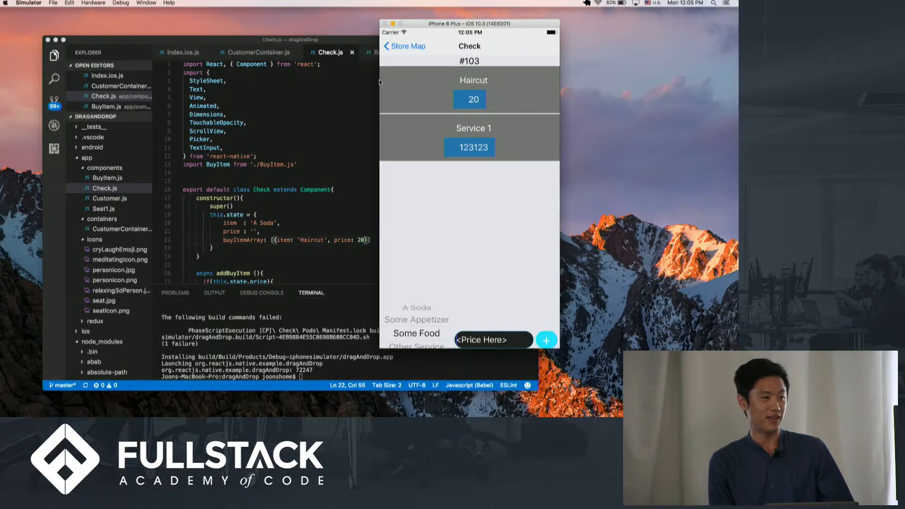
left_click(405, 46)
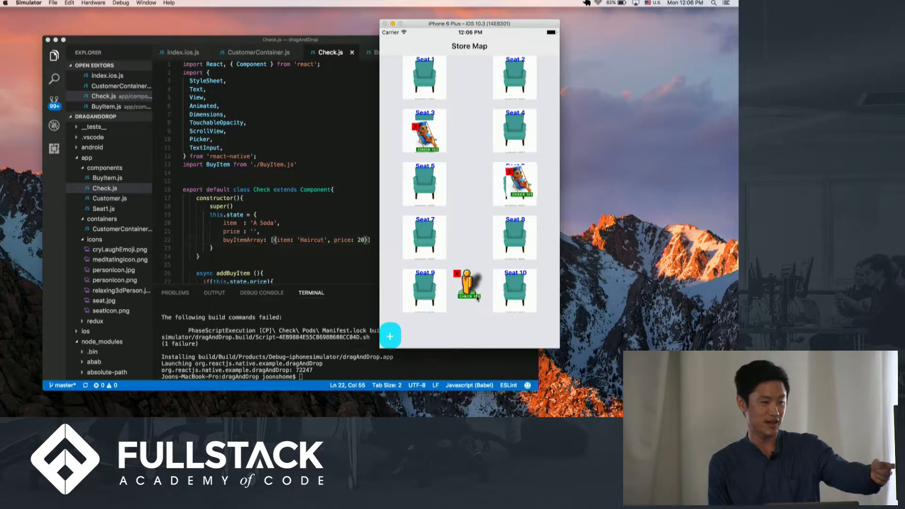
mouse_move(437, 255)
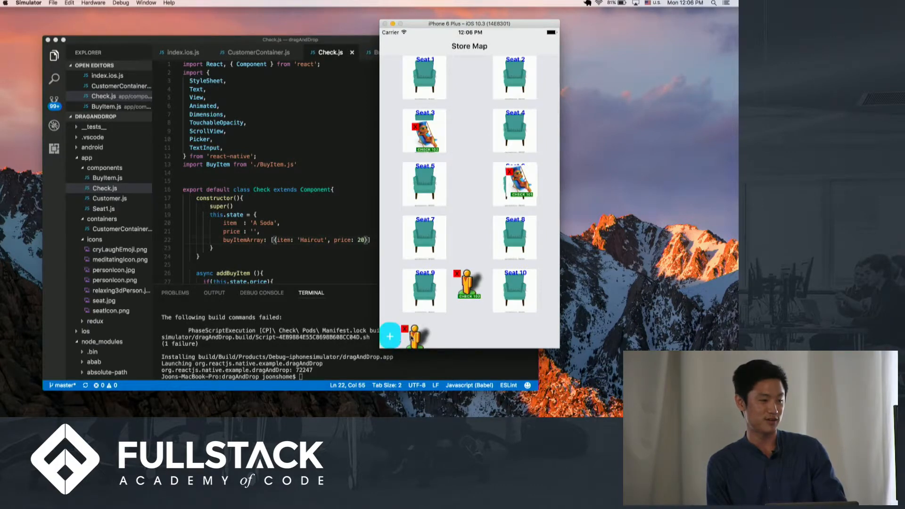
Step: Place a new customer near Seats 9 and 10, add A Soda at 123 to check #104, return to map
left_click_drag(416, 336, 467, 297)
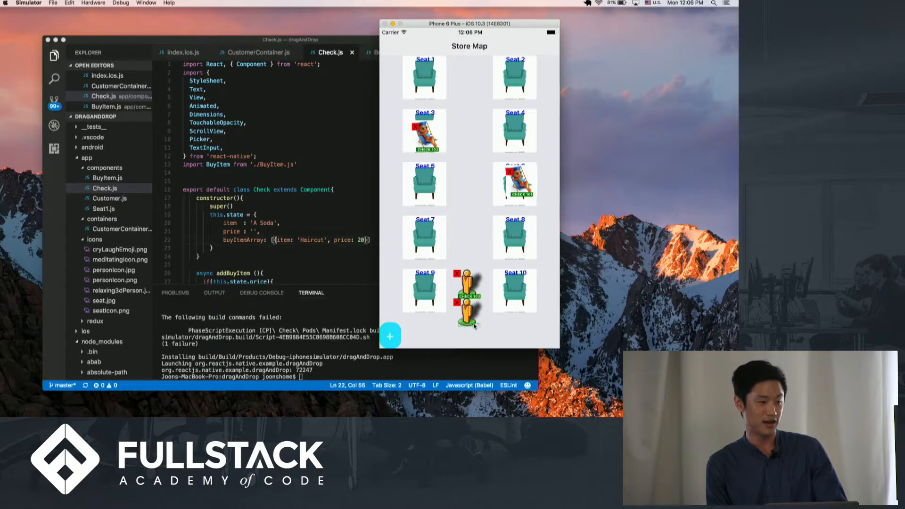
left_click(467, 294)
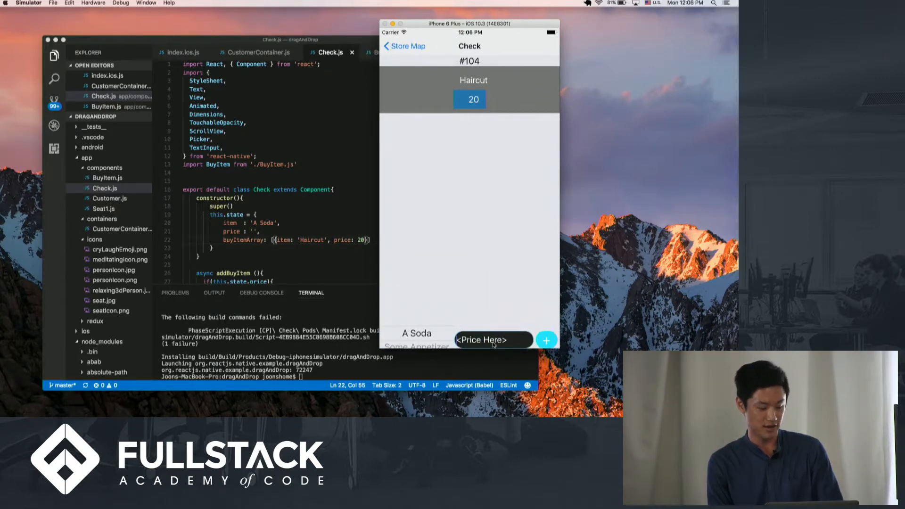
left_click(546, 339)
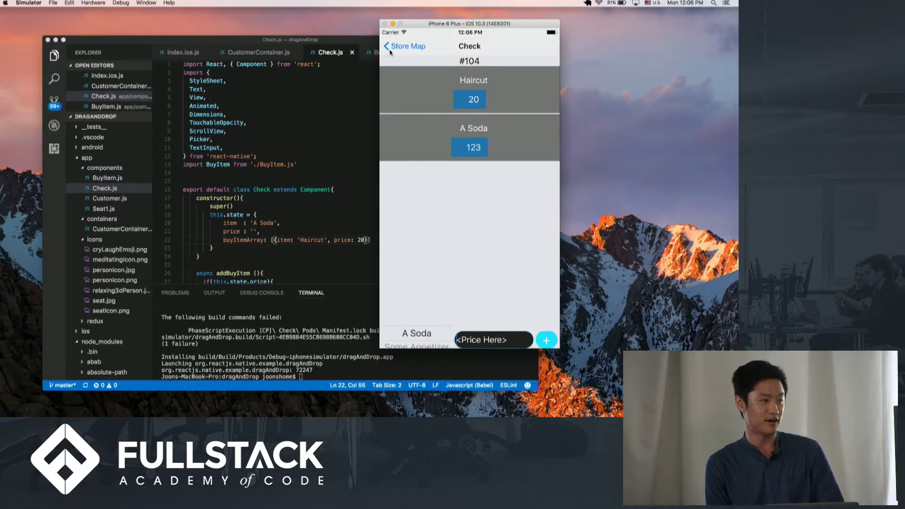
left_click(406, 46)
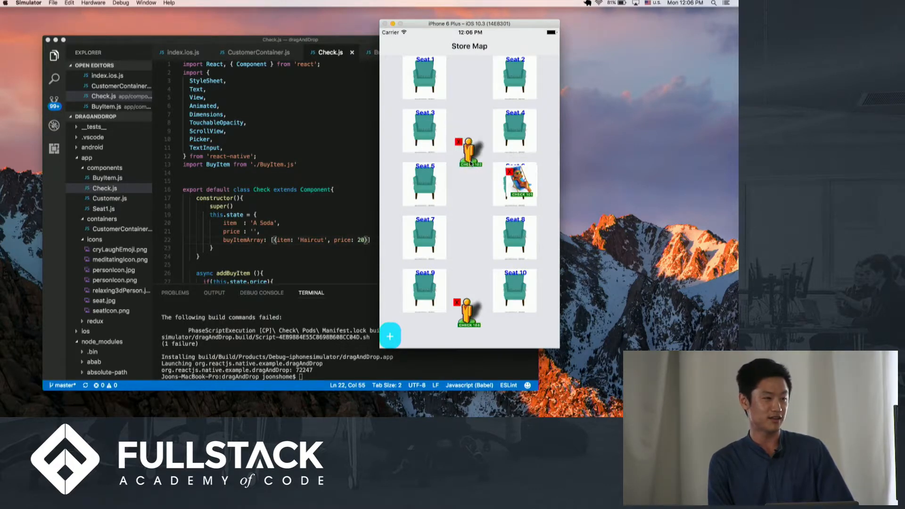
Step: Move the customer from Seat 3 to Seat 2 to Seat 8, then set it beside Seat 8
left_click_drag(470, 151, 424, 130)
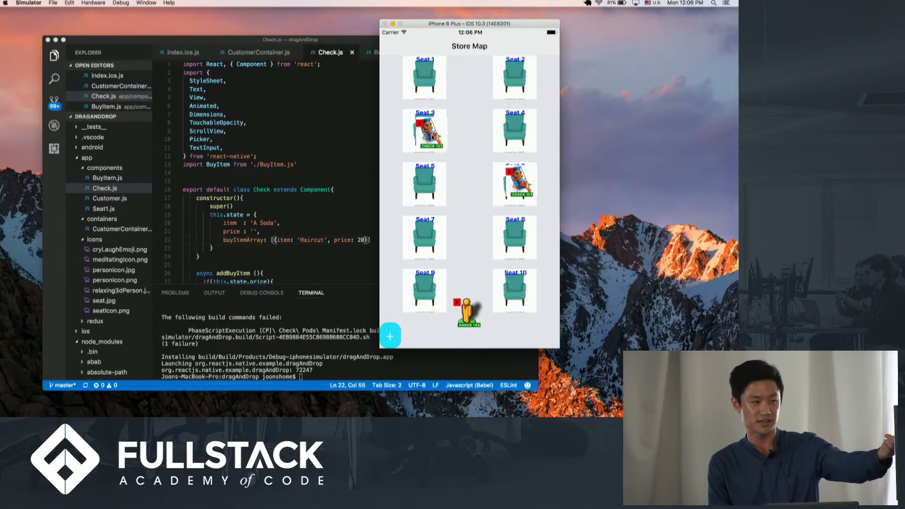
left_click_drag(425, 130, 513, 77)
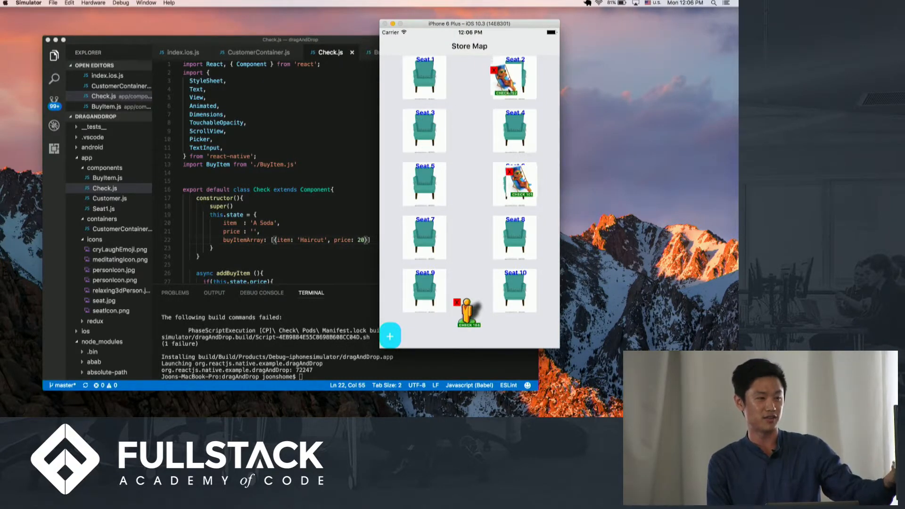
left_click_drag(514, 78, 514, 238)
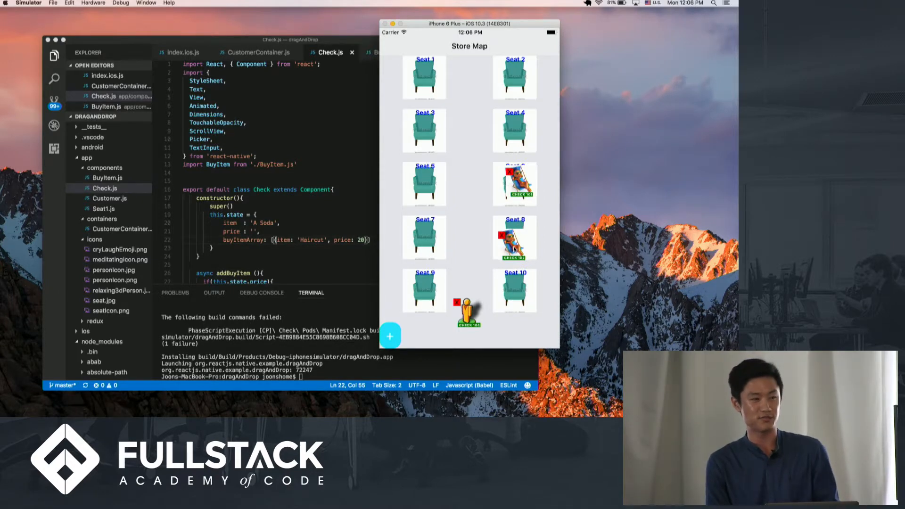
left_click_drag(512, 236, 468, 220)
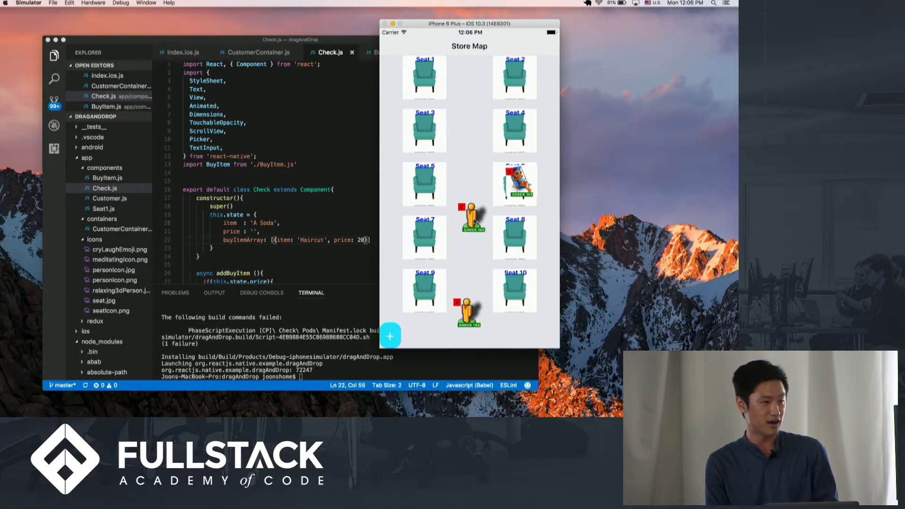